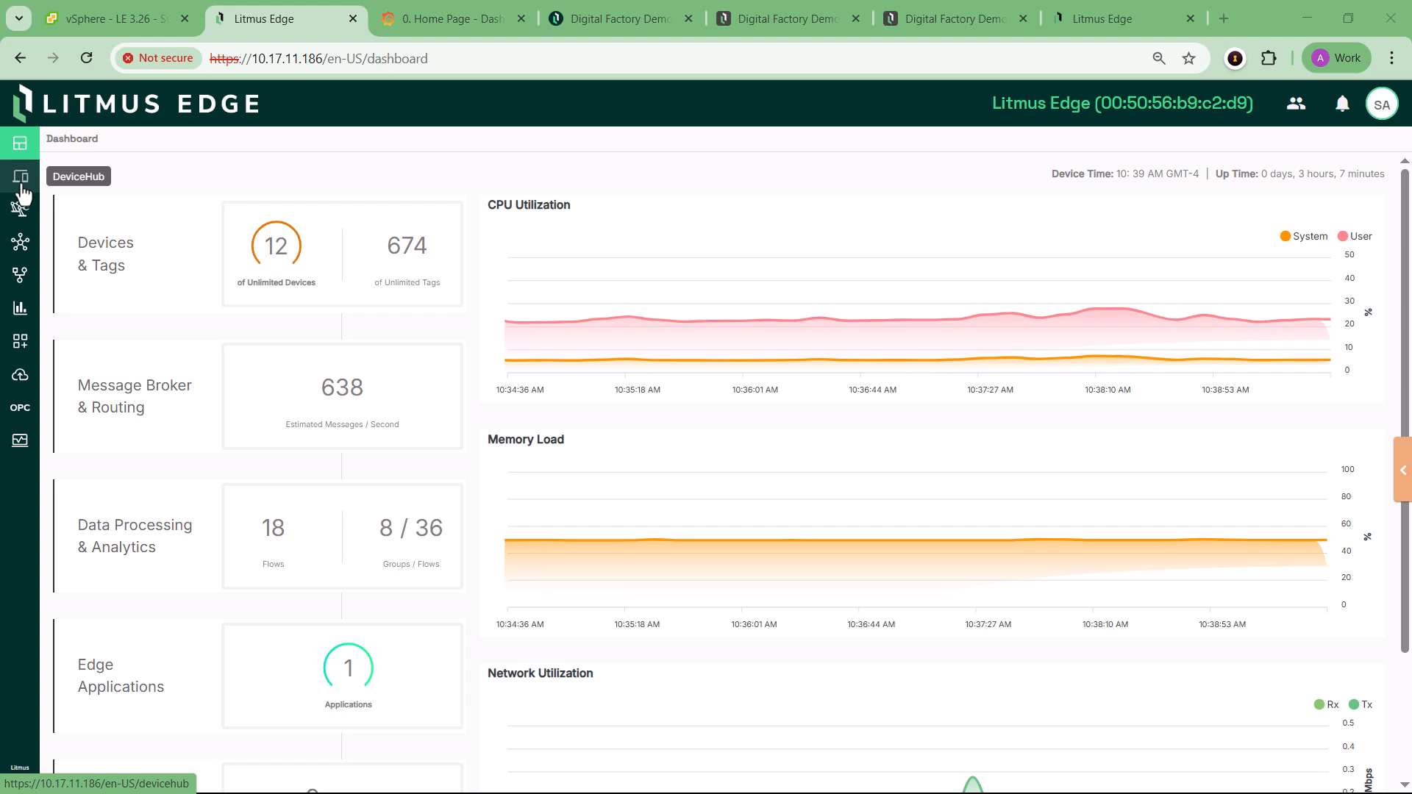
Browse DeviceHub devices and the 56 tags of Modbus device P1_L1_Machine2_1_MB.
left_click(20, 175)
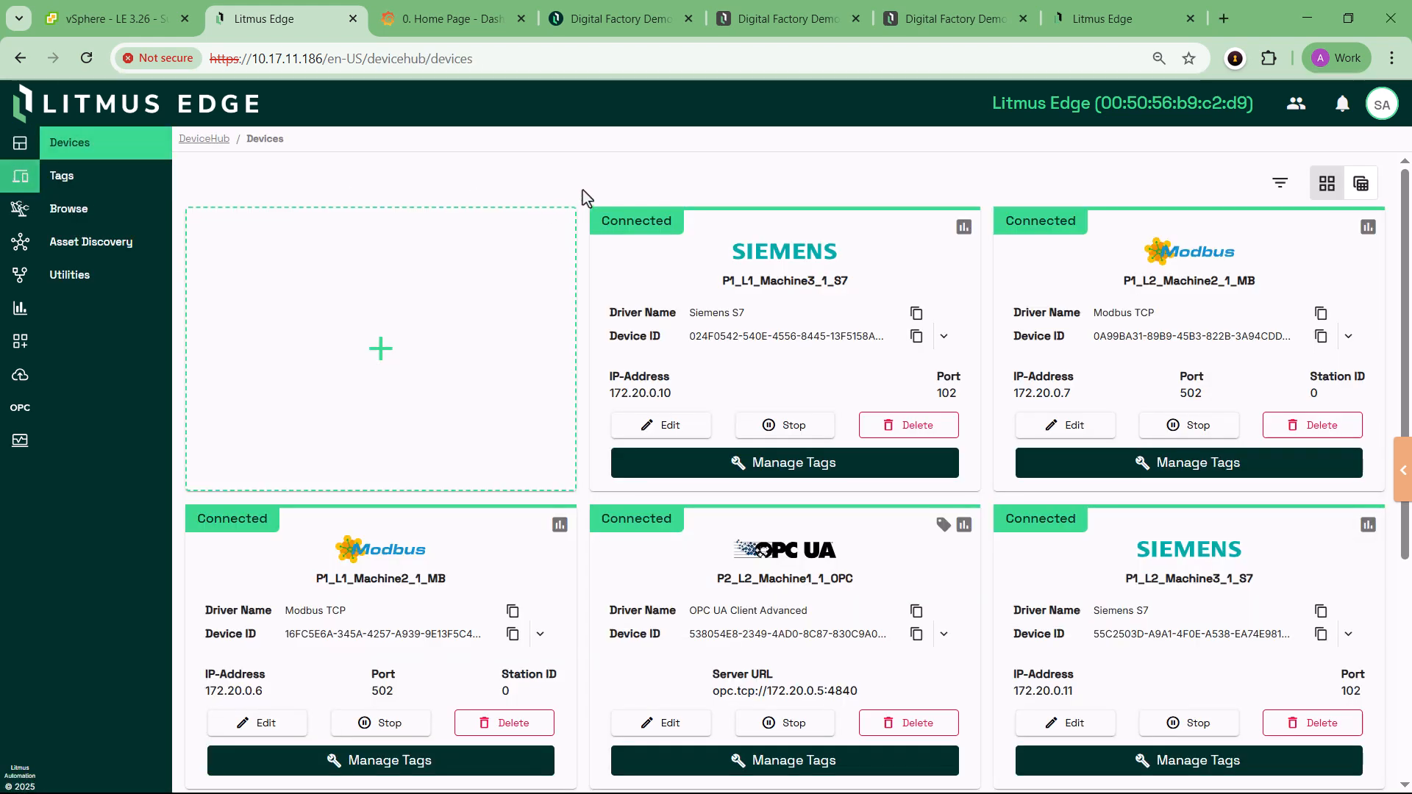
scroll("down", 3)
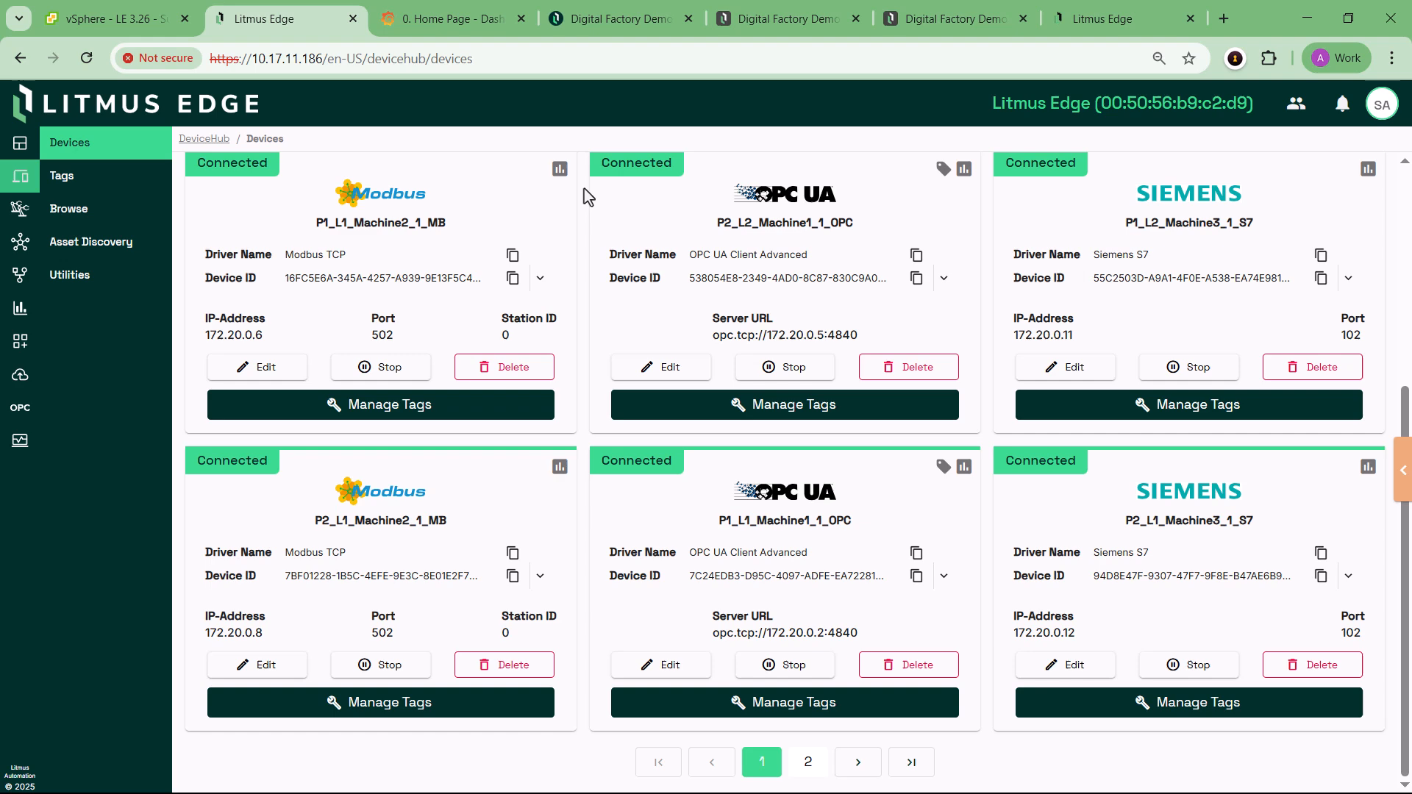
mouse_move(567, 302)
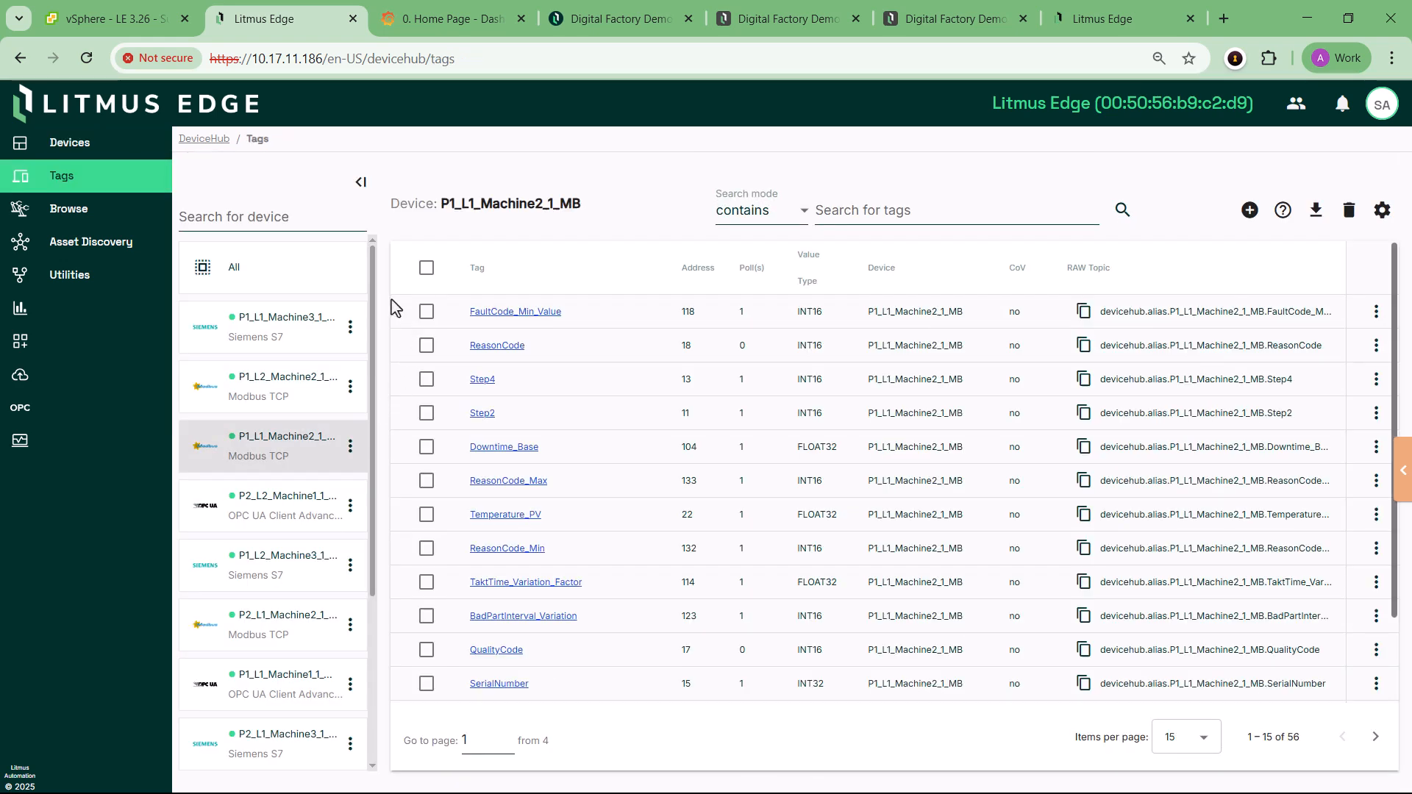
scroll("down", 3)
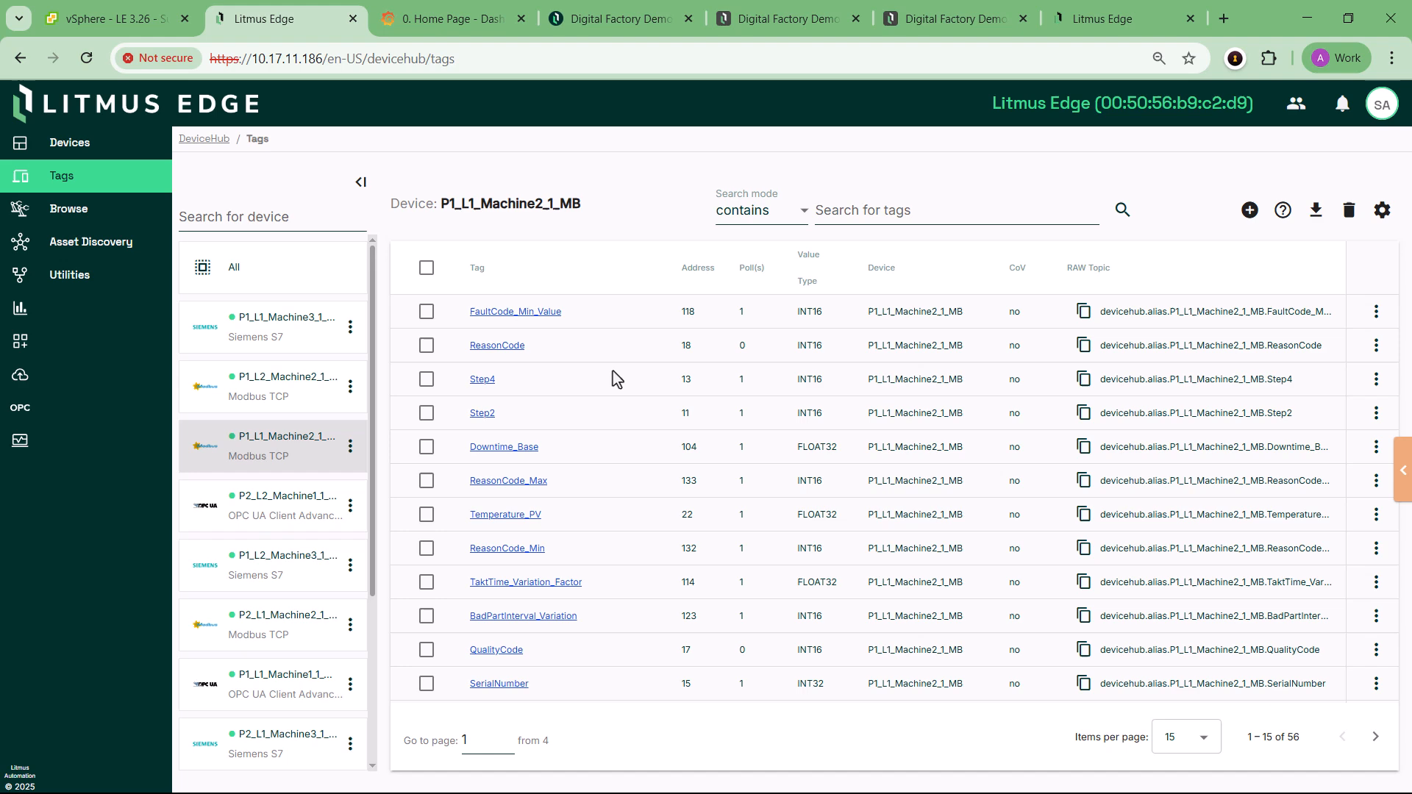
mouse_move(40, 175)
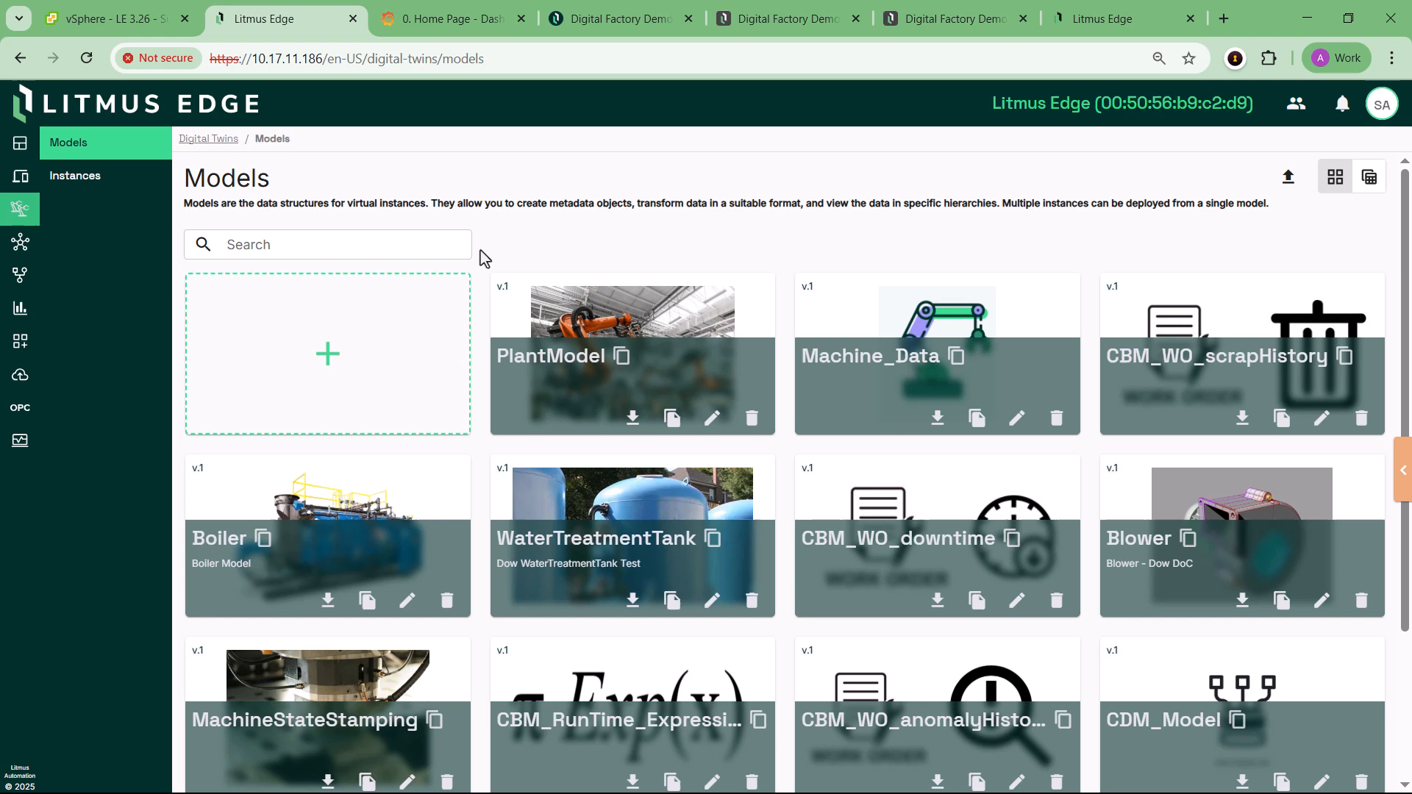
Scroll through the list of digital twin instances.
scroll("down", 3)
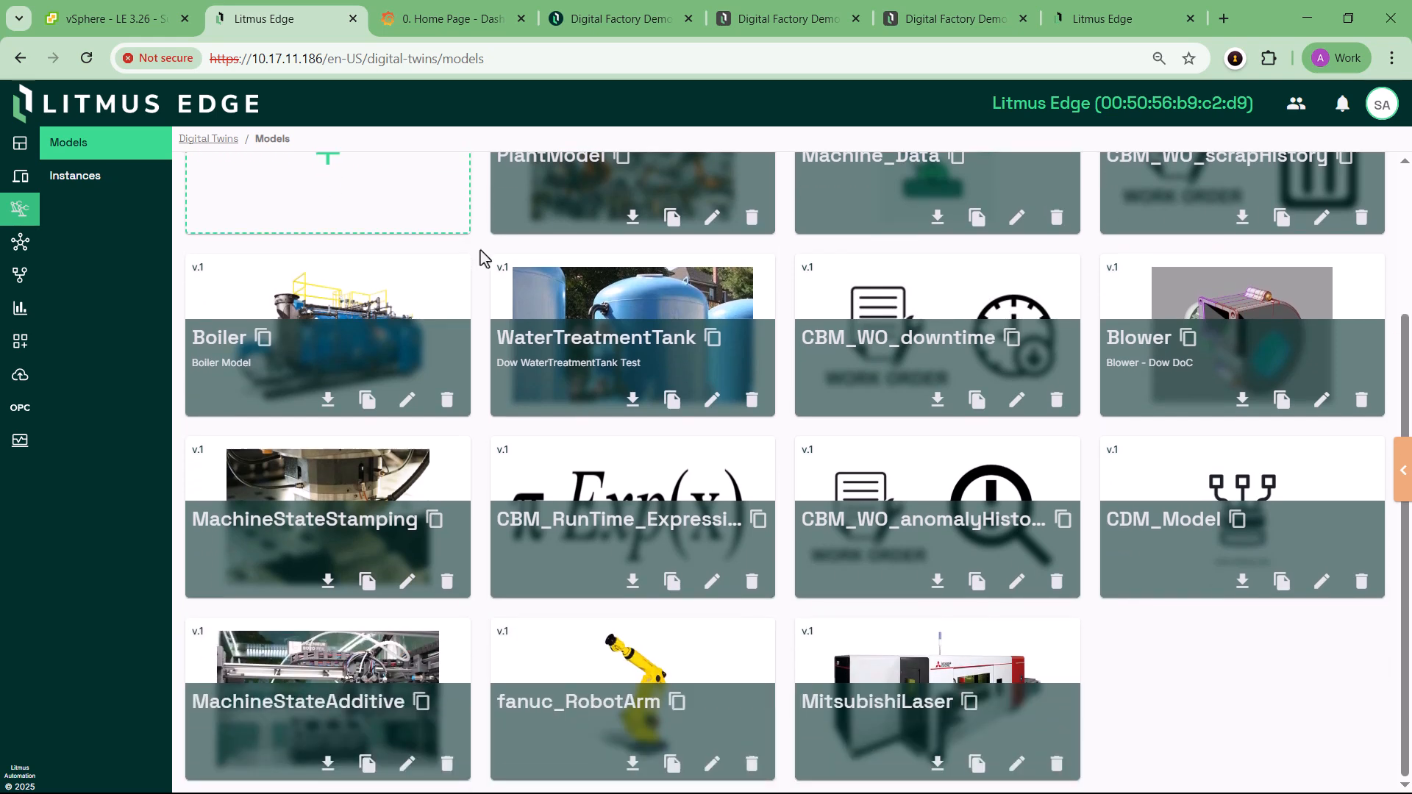
left_click(75, 176)
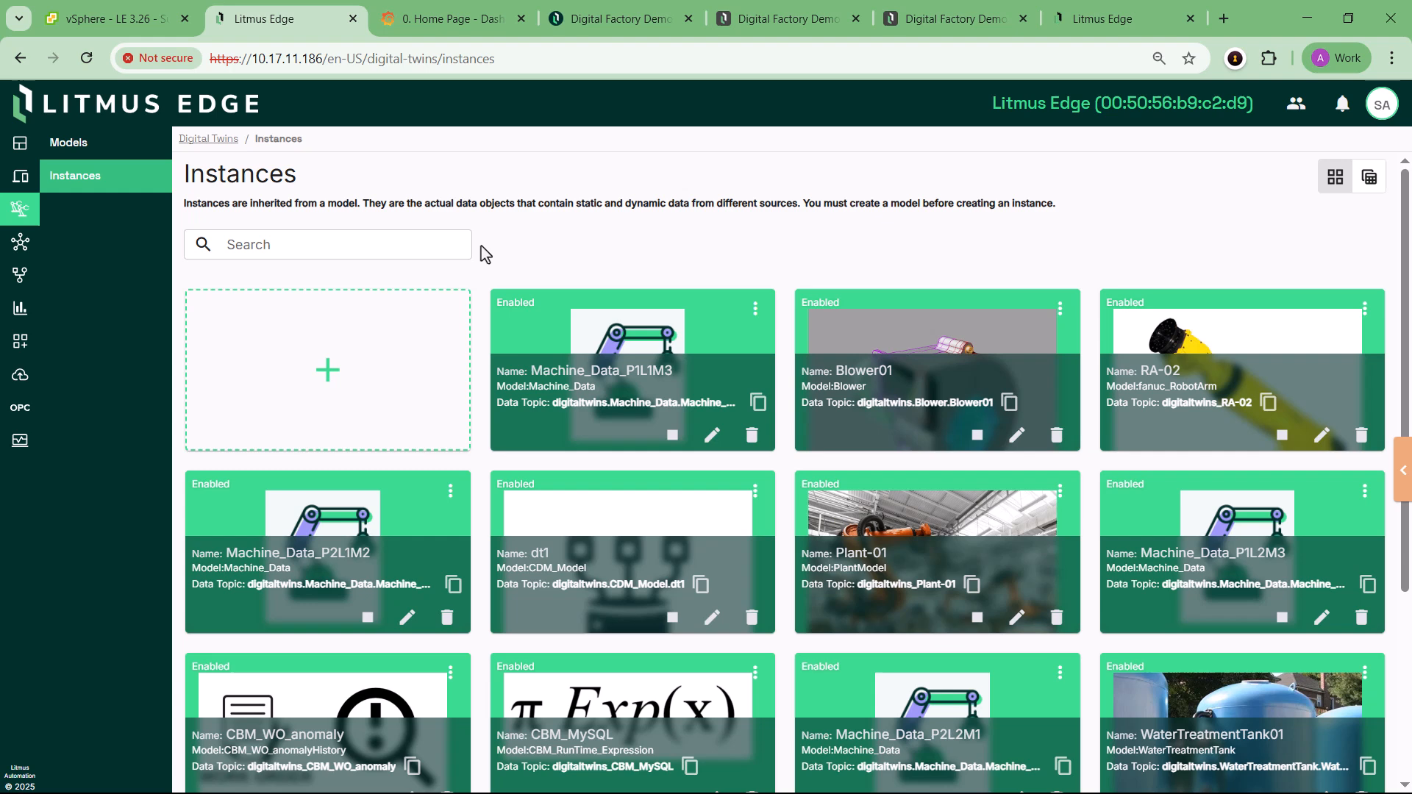
scroll("down", 3)
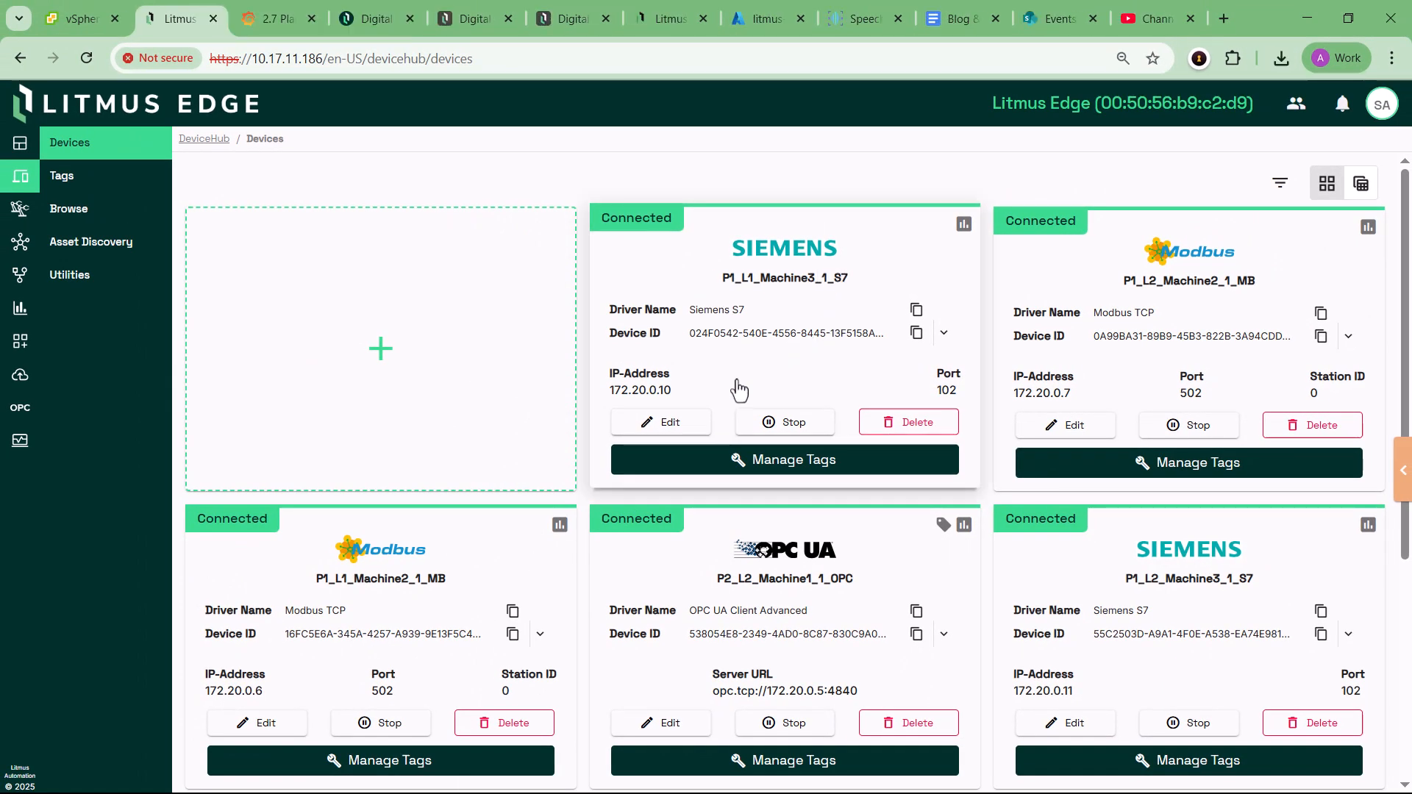
left_click(660, 422)
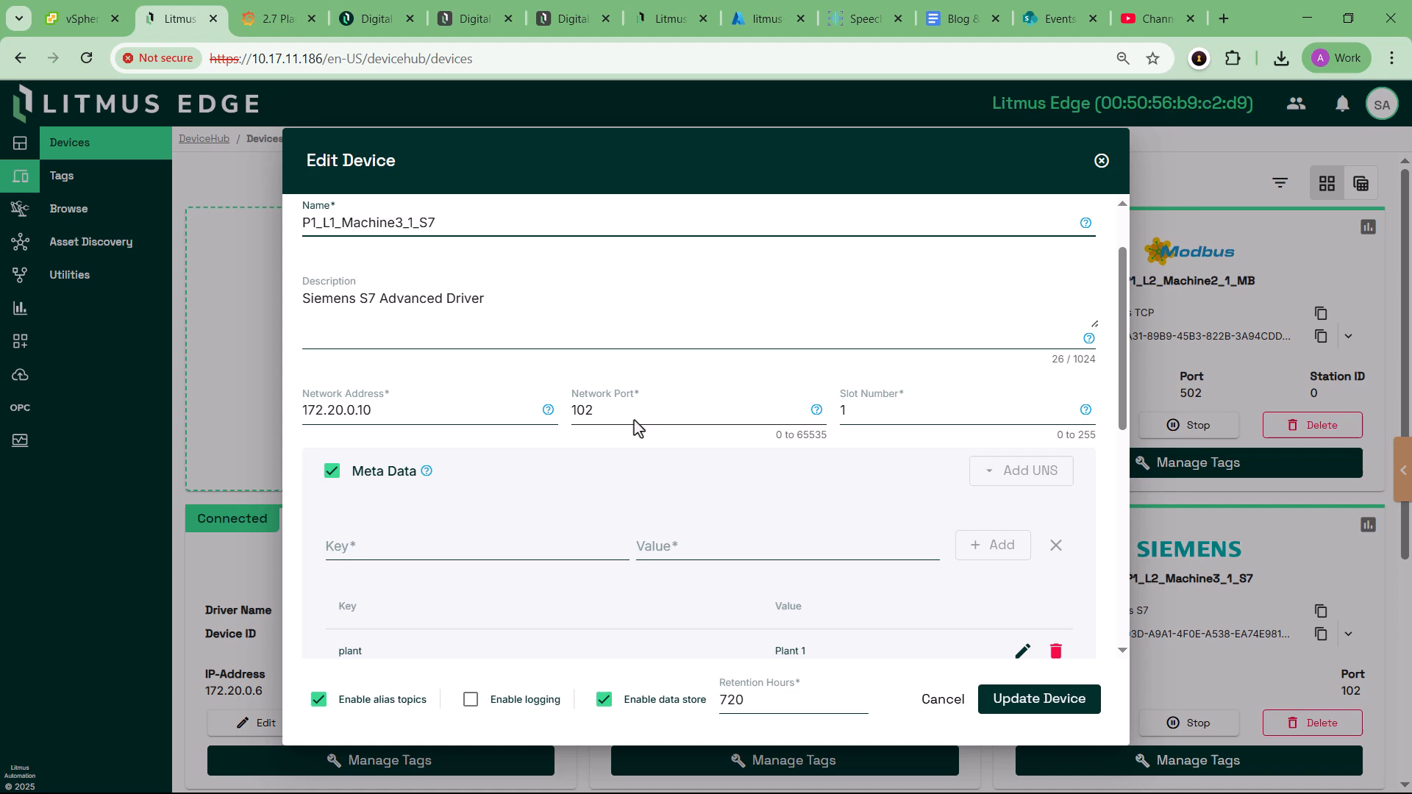
scroll("down", 3)
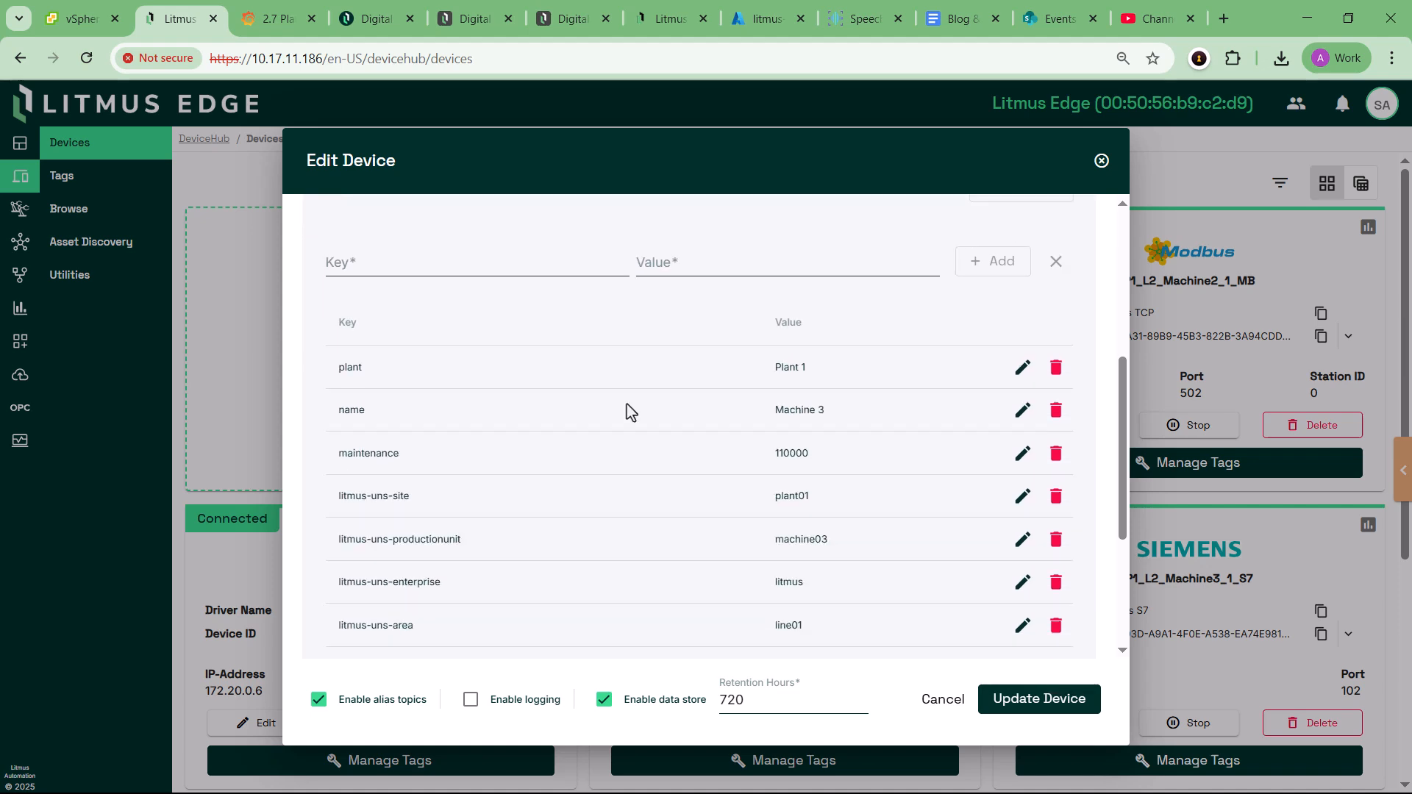
scroll("down", 3)
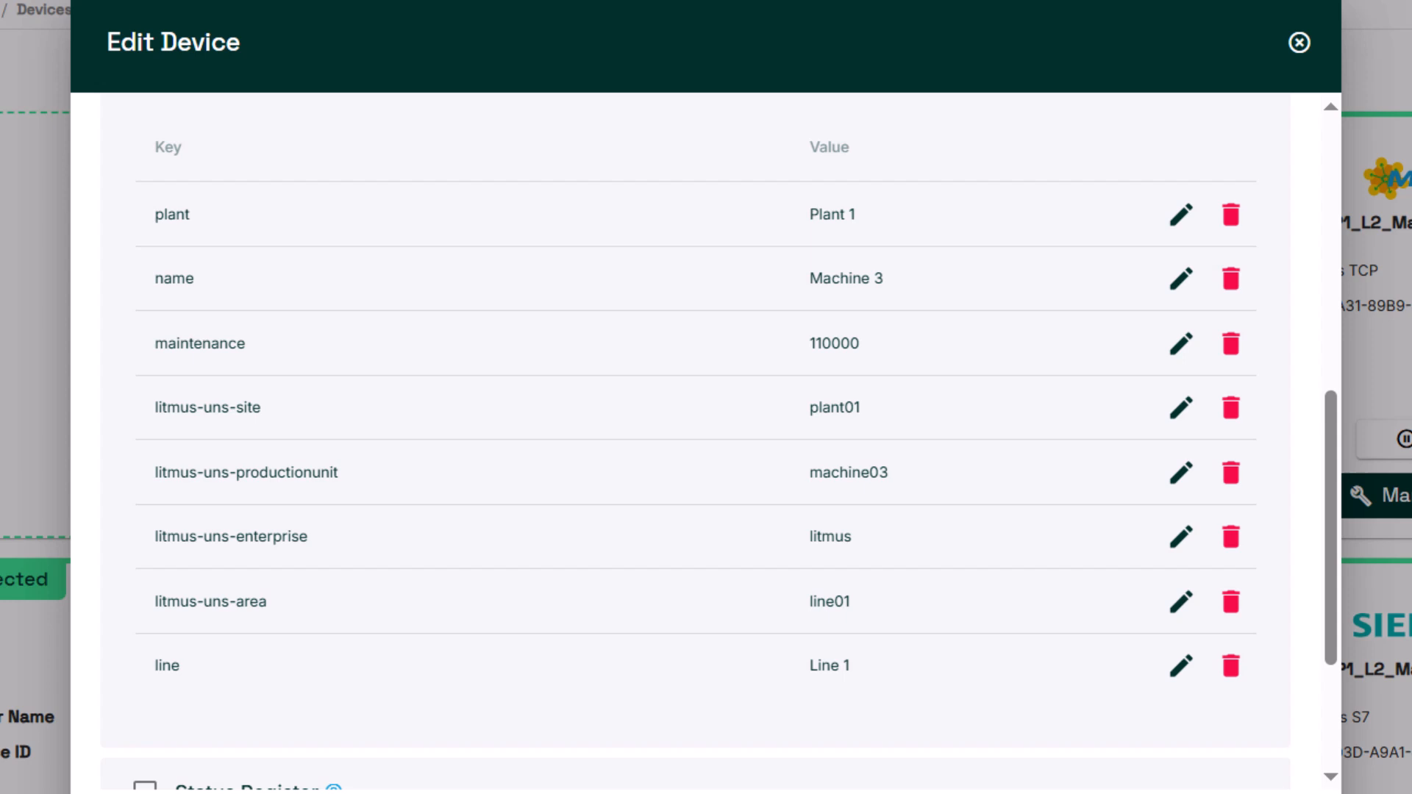
left_click(1303, 45)
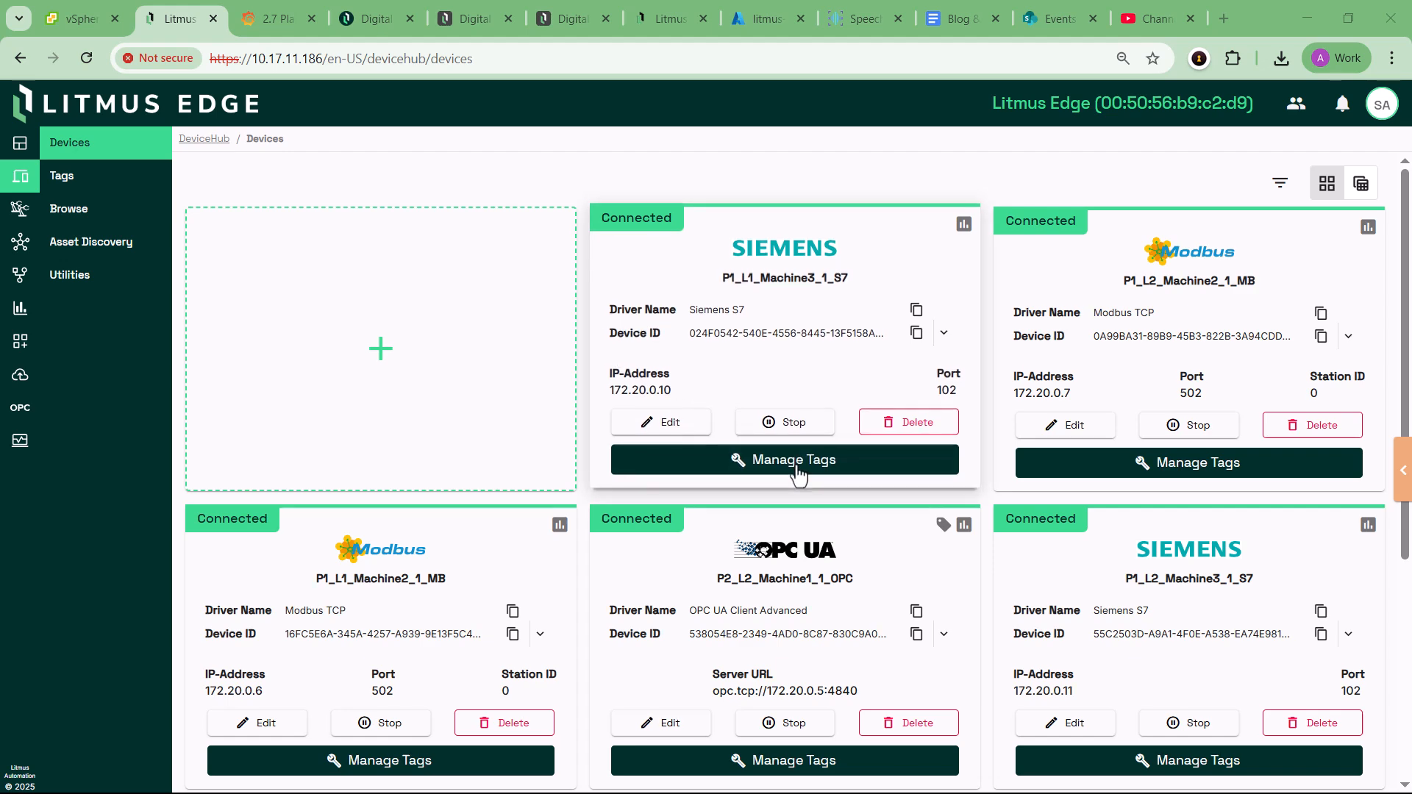
left_click(783, 459)
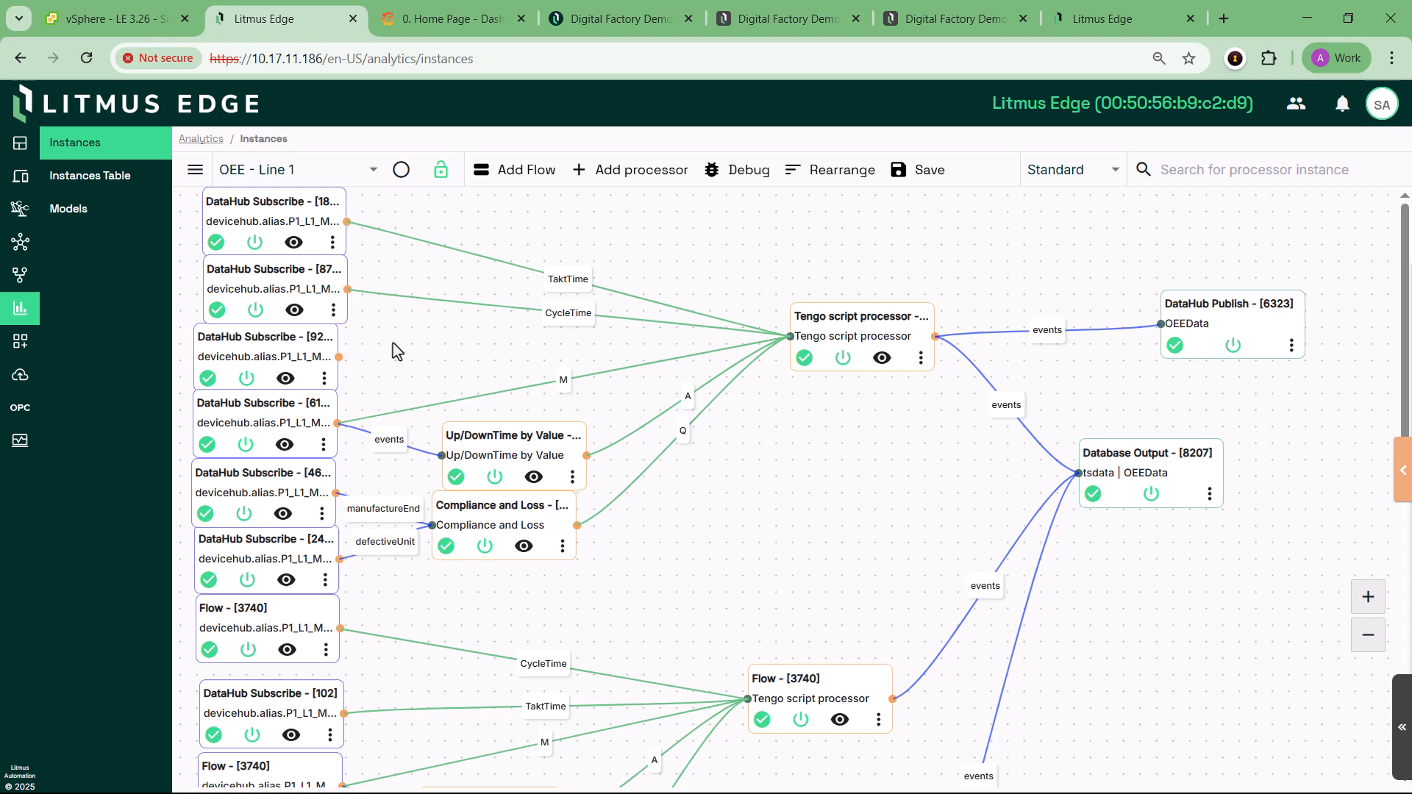
Scroll the OEE flow and open the Tengo script processor's options menu.
scroll("down", 3)
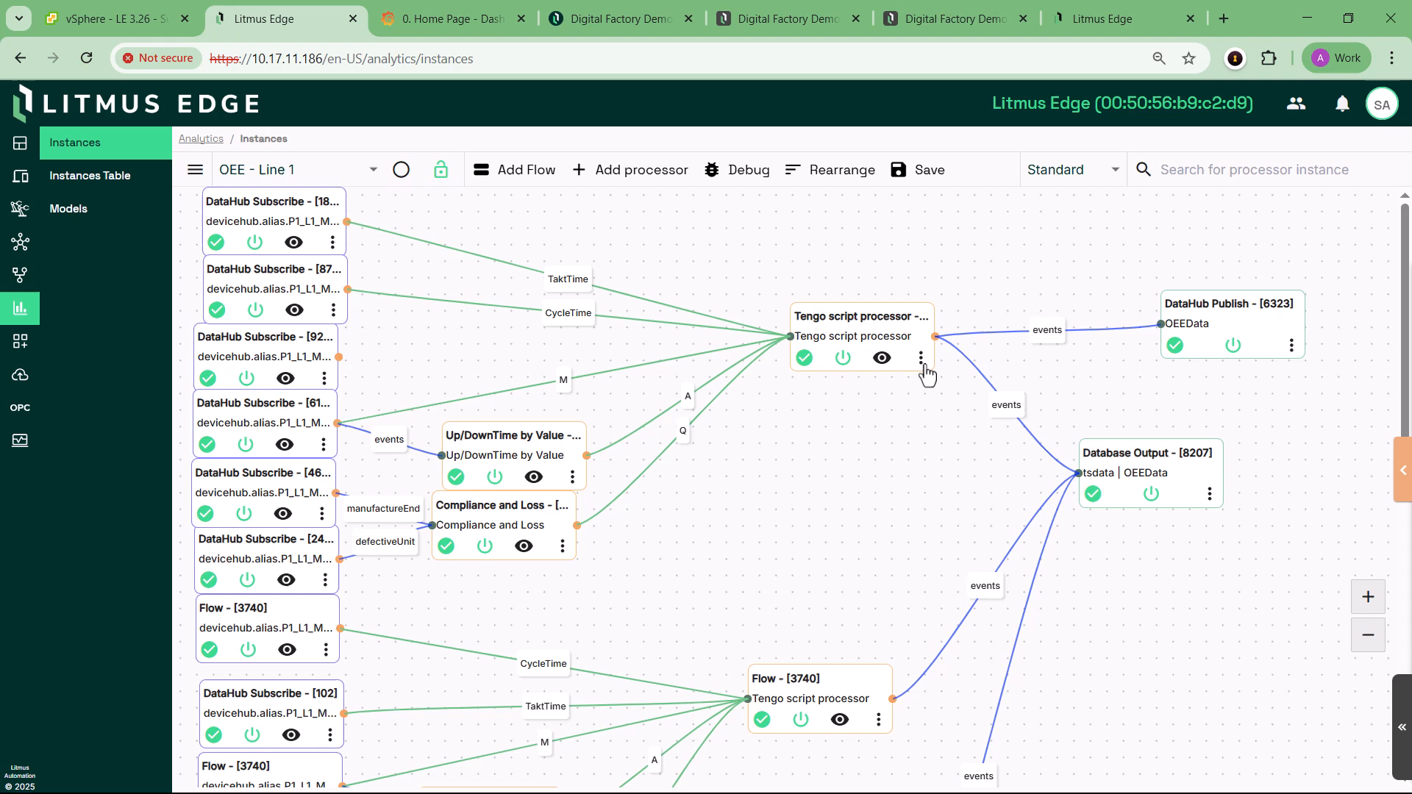
left_click(920, 358)
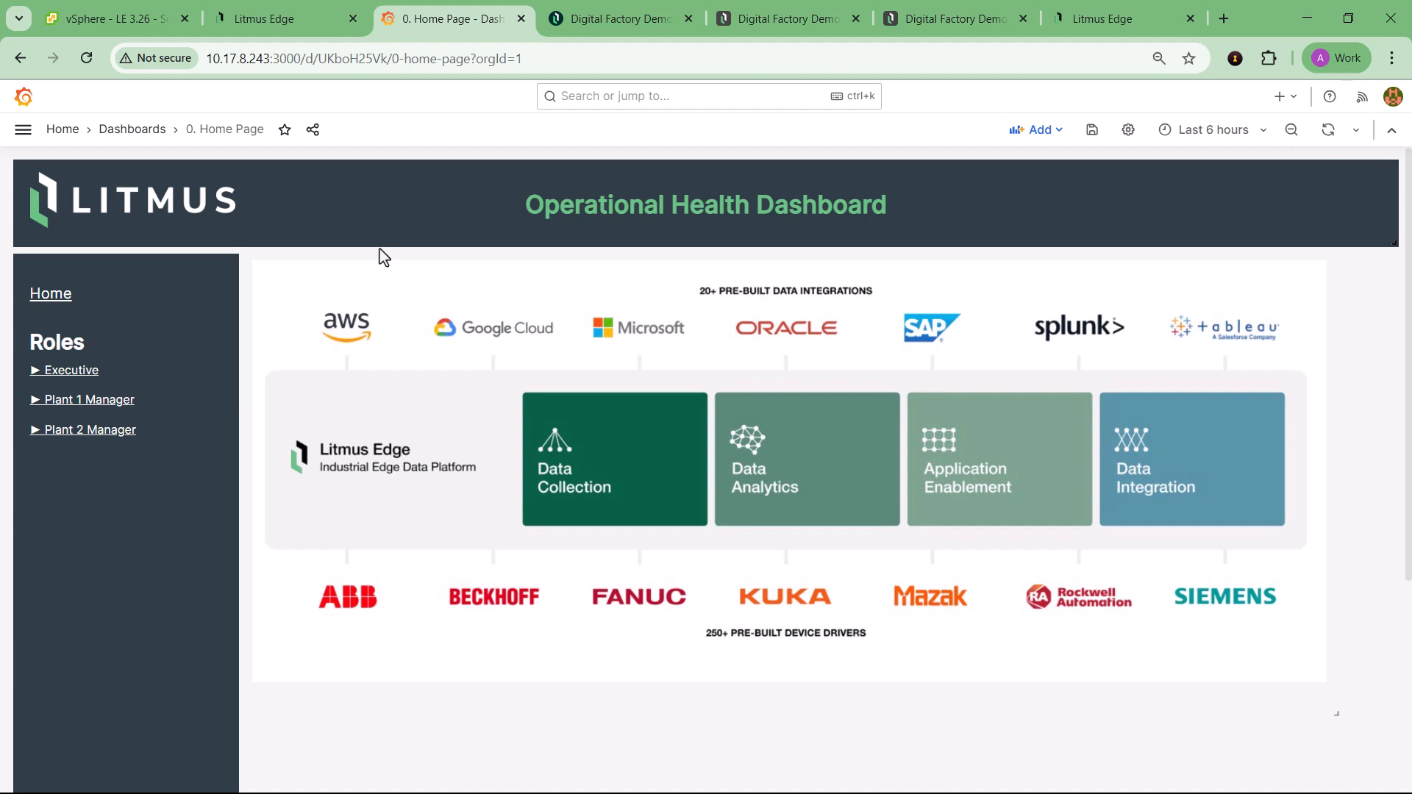
Open the Executive dashboard and scroll through its panels.
left_click(70, 370)
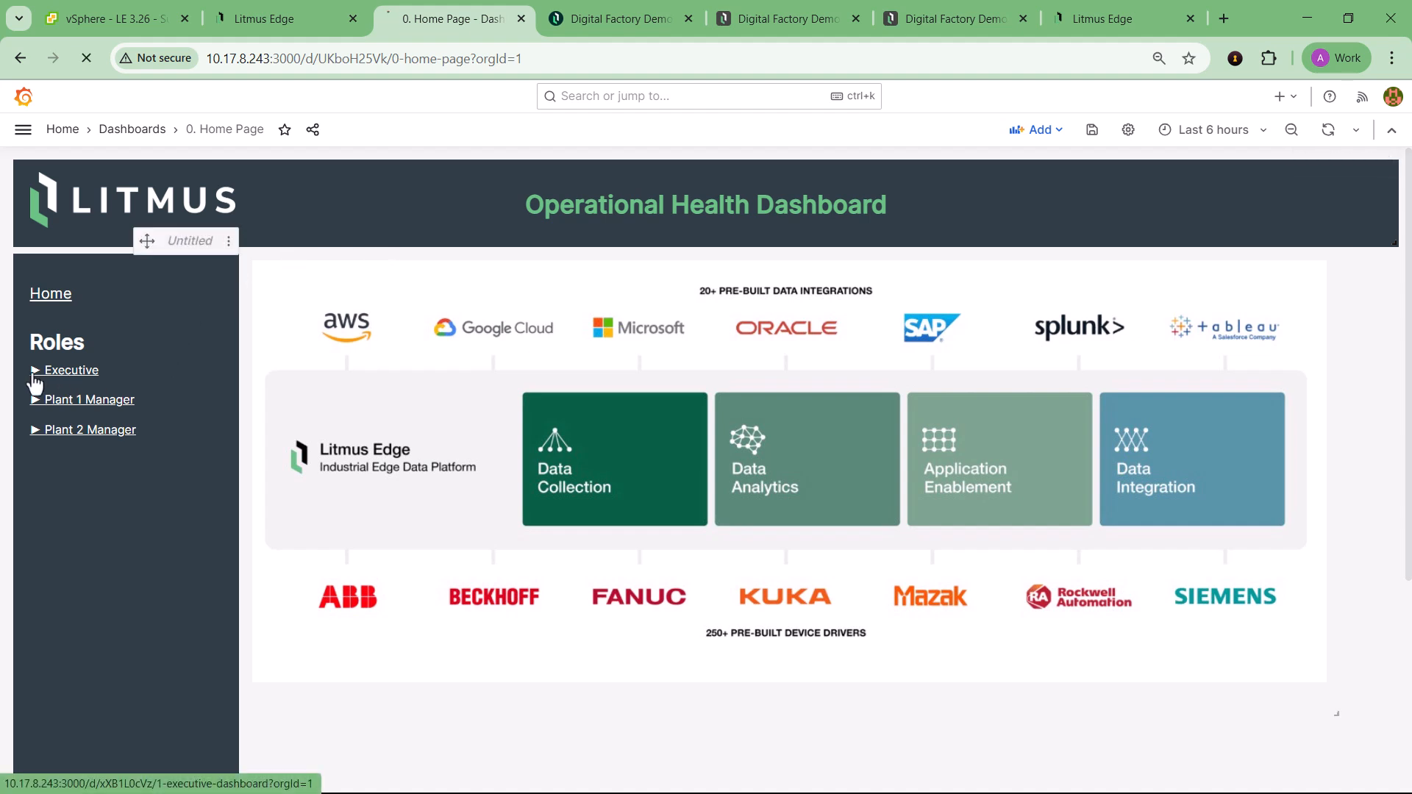
left_click(70, 370)
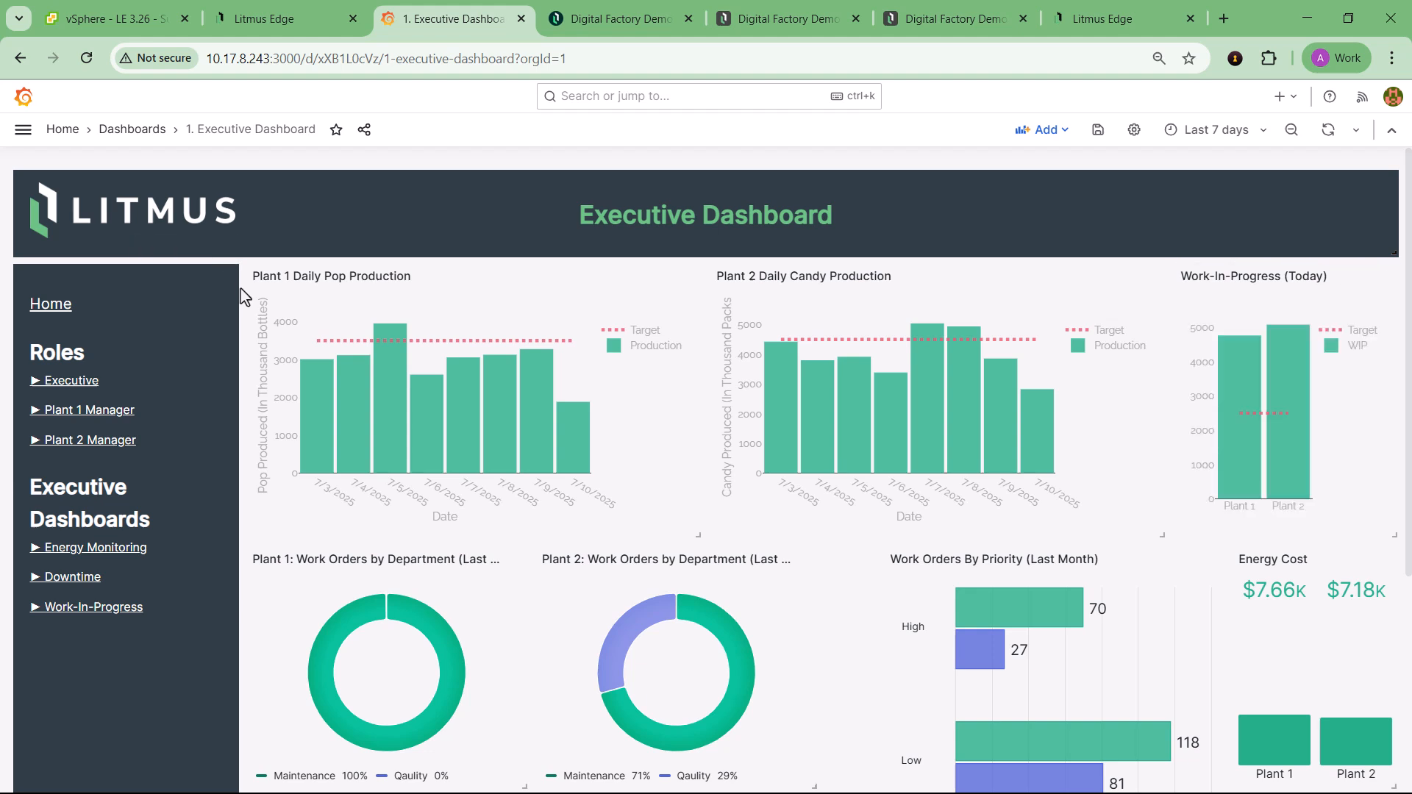
scroll("down", 3)
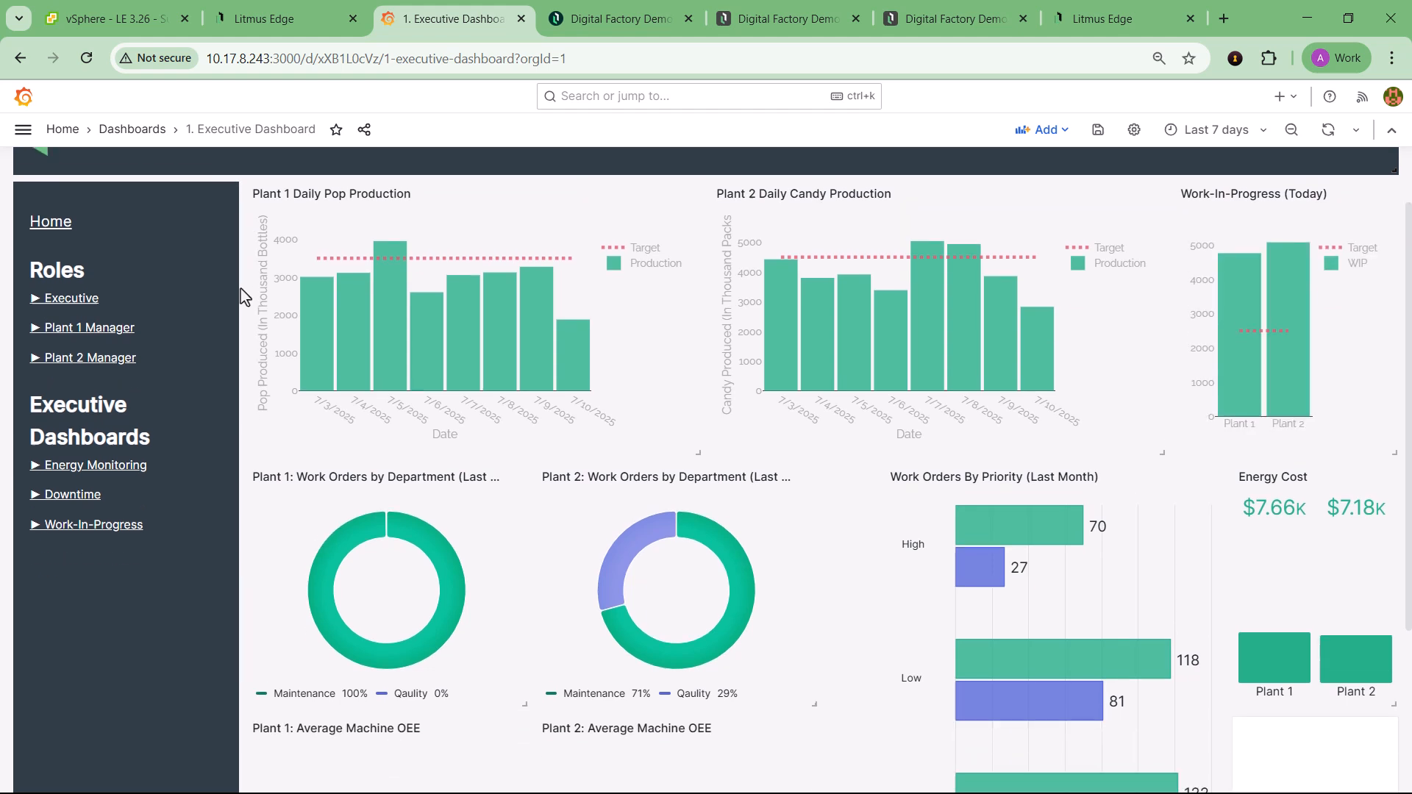
scroll("down", 3)
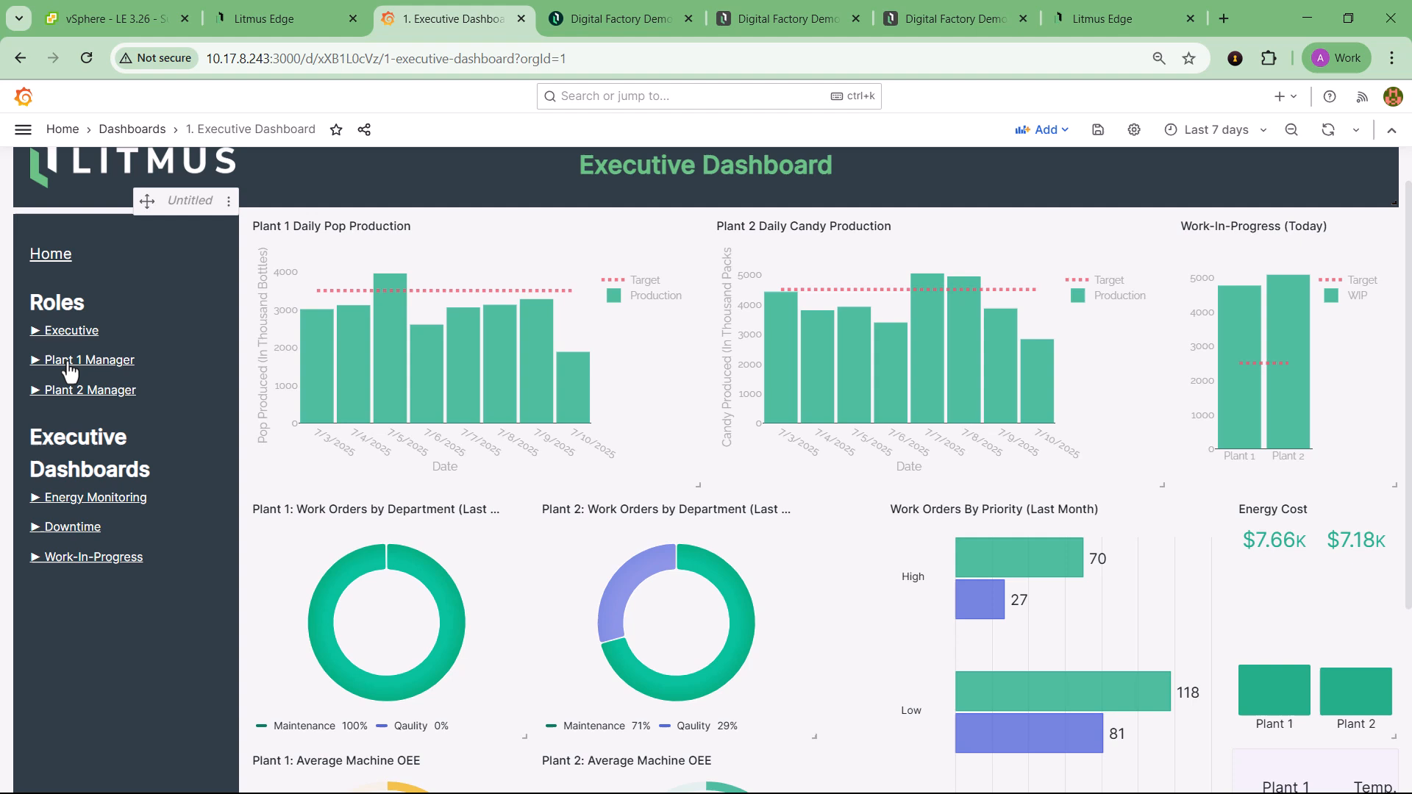
Open the Plant 1 Manager dashboard and review production, downtime and OEE panels.
left_click(89, 360)
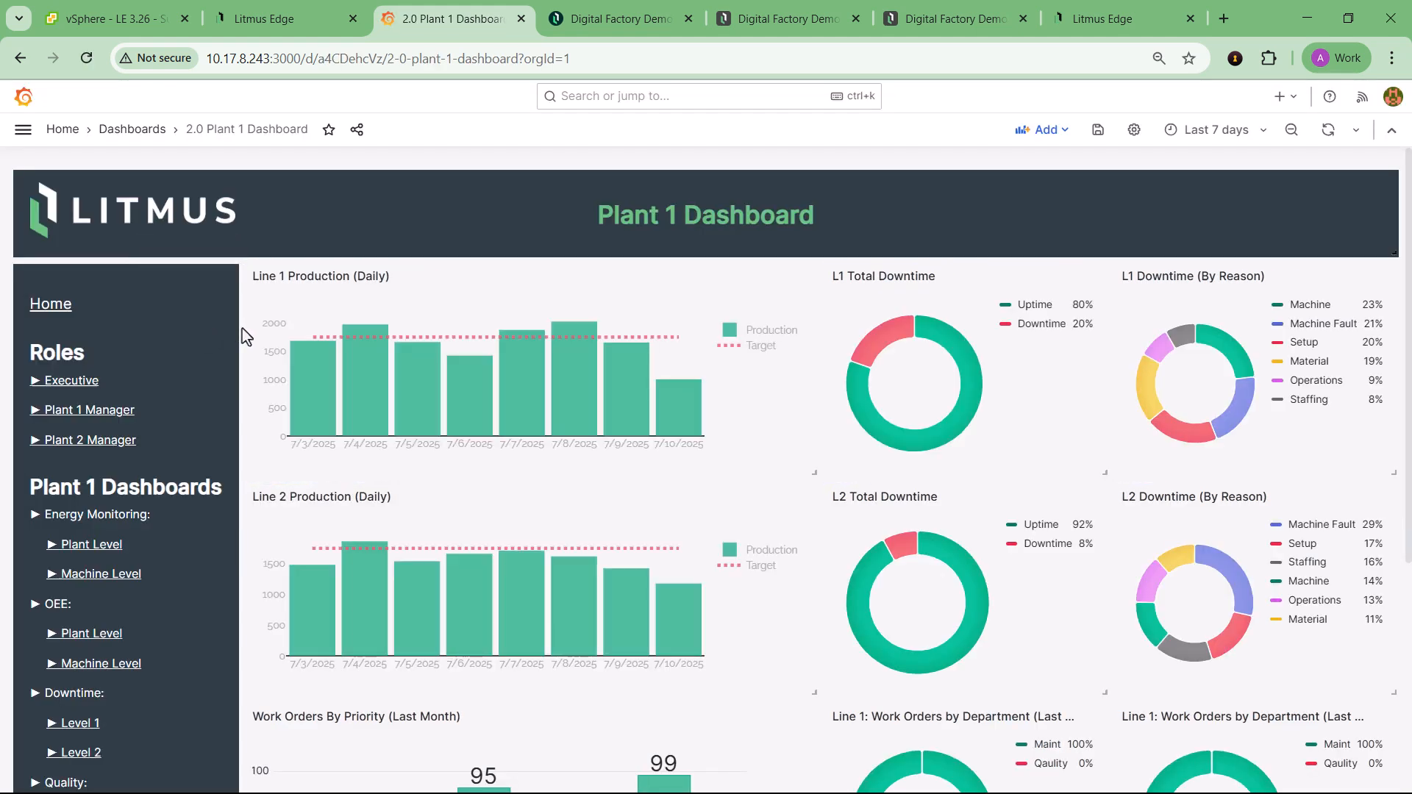
scroll("down", 3)
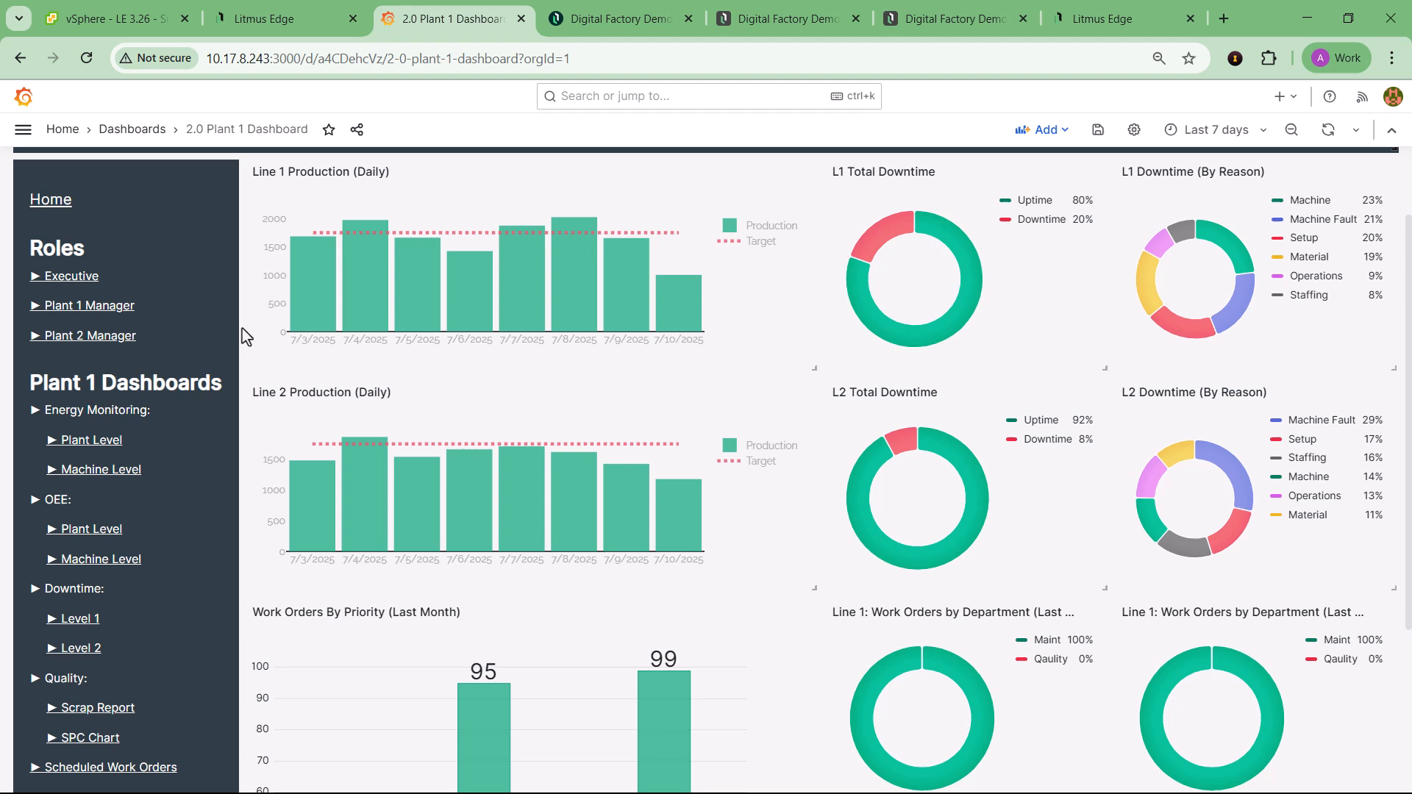
scroll("down", 3)
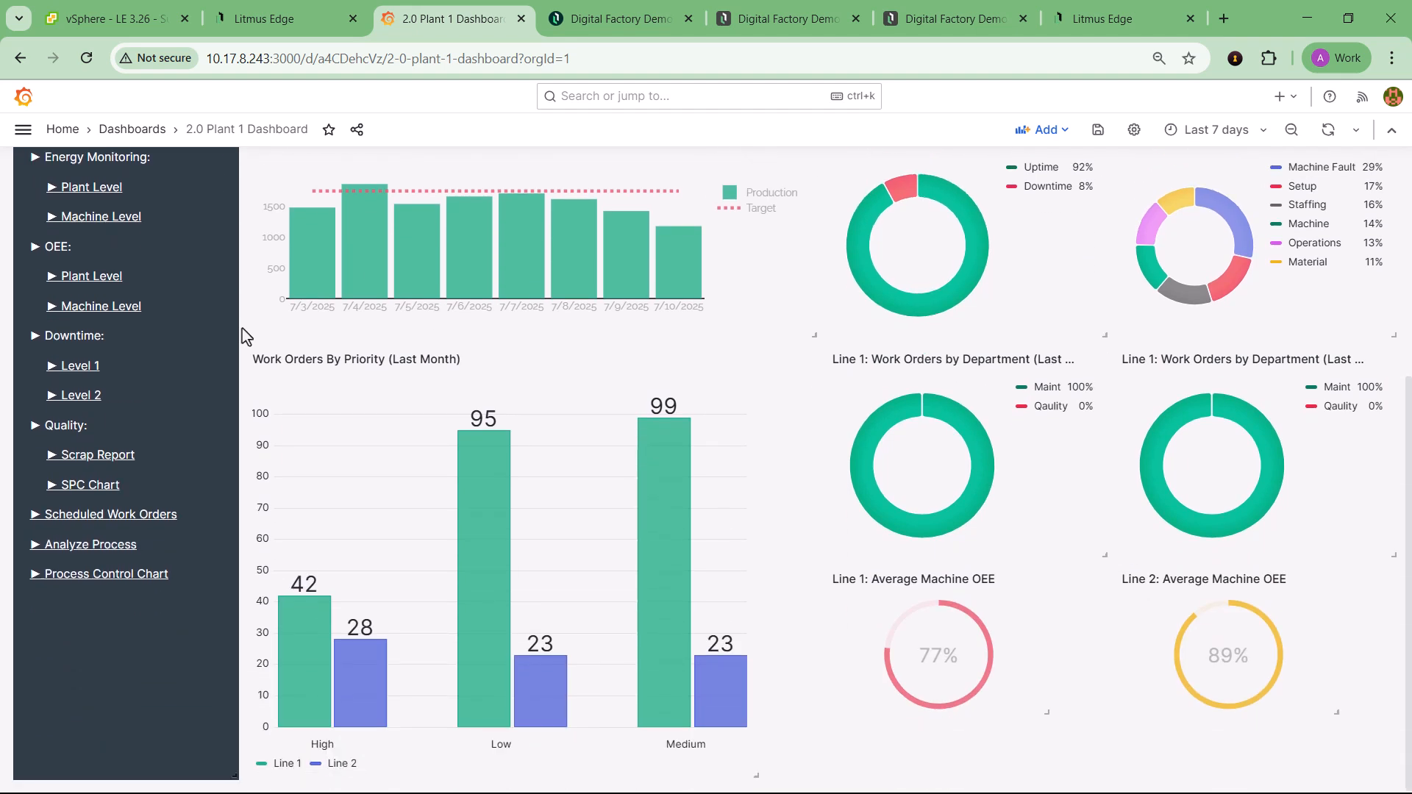
mouse_move(223, 376)
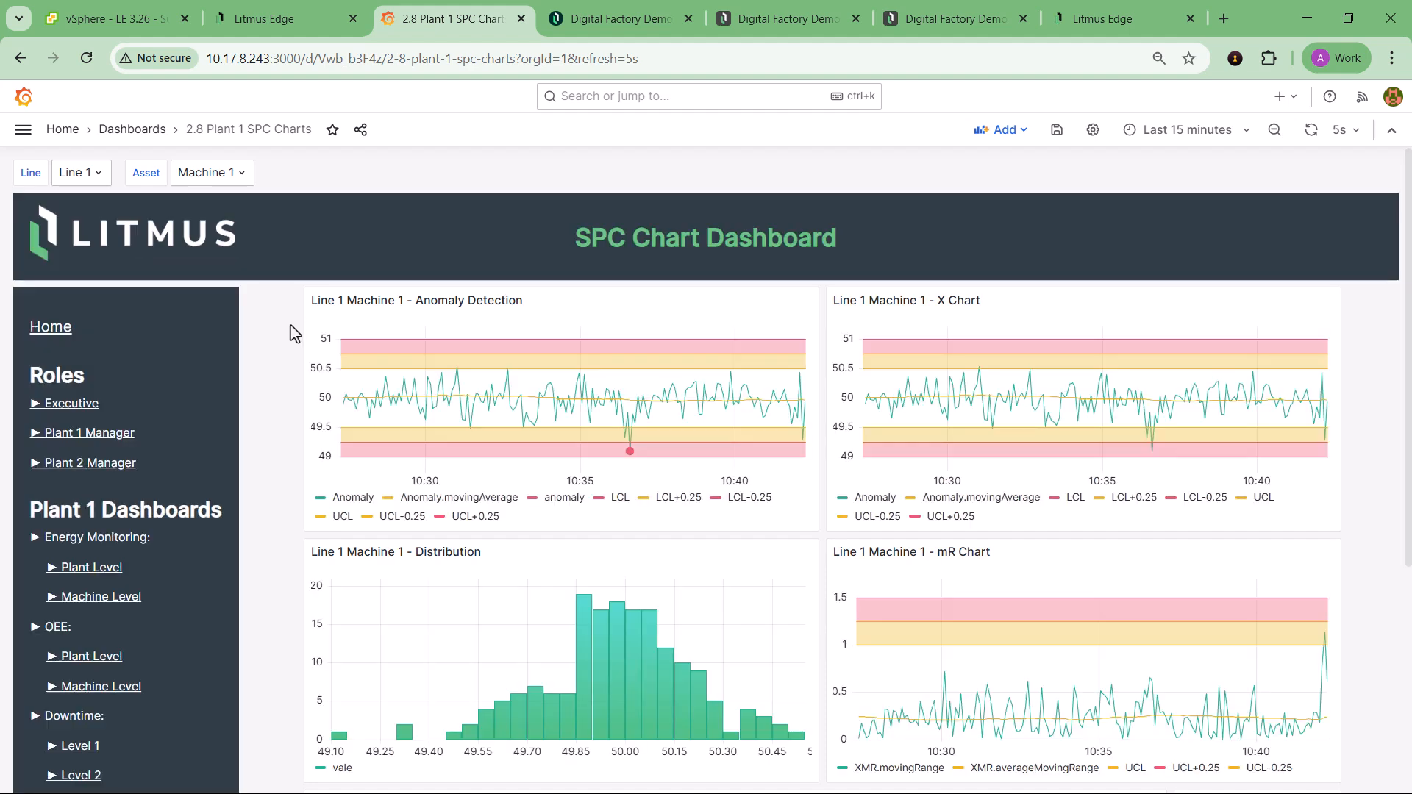
Review the Plant 1 Scrap Report's 16 scrapped parts, then return to the OEE - Line 1 flow.
scroll("down", 3)
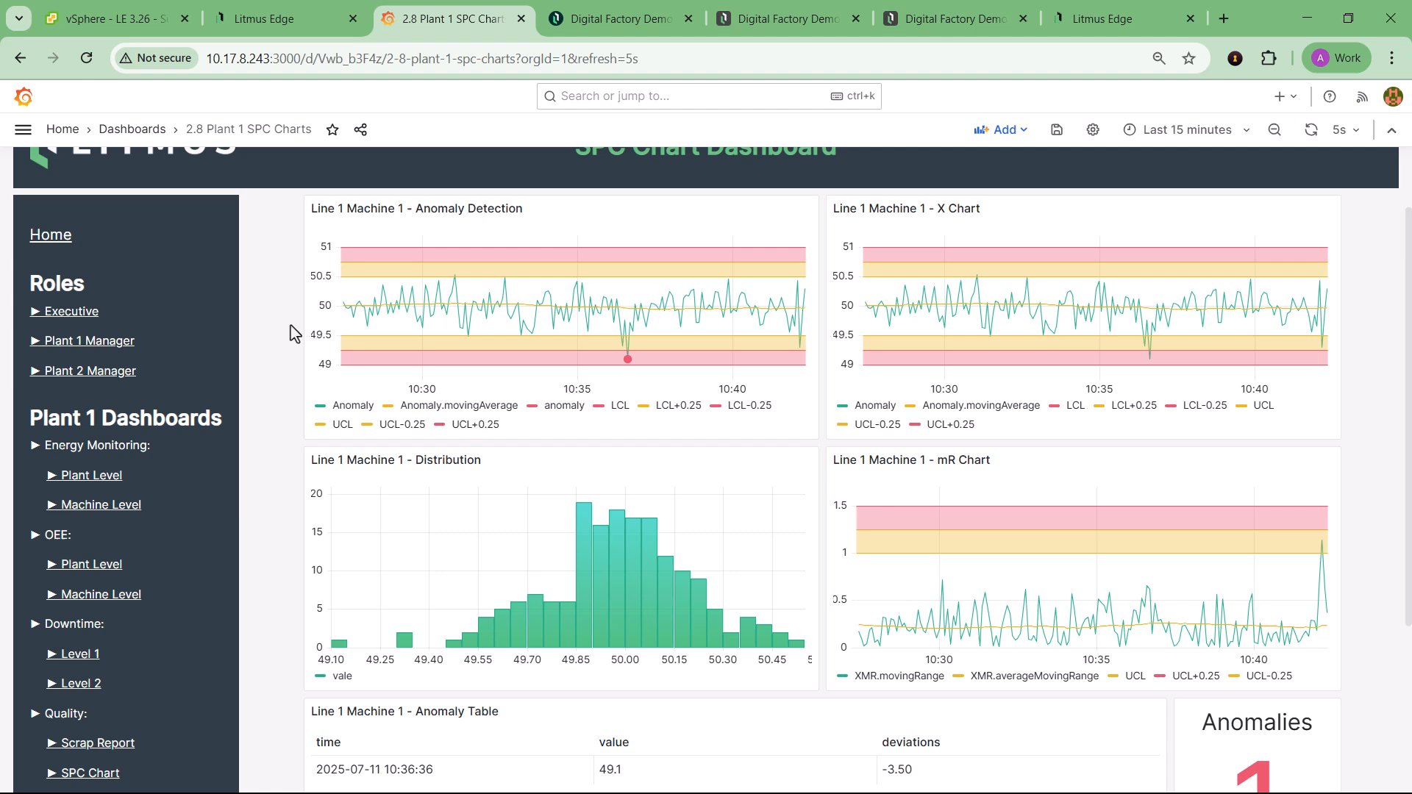
scroll("down", 3)
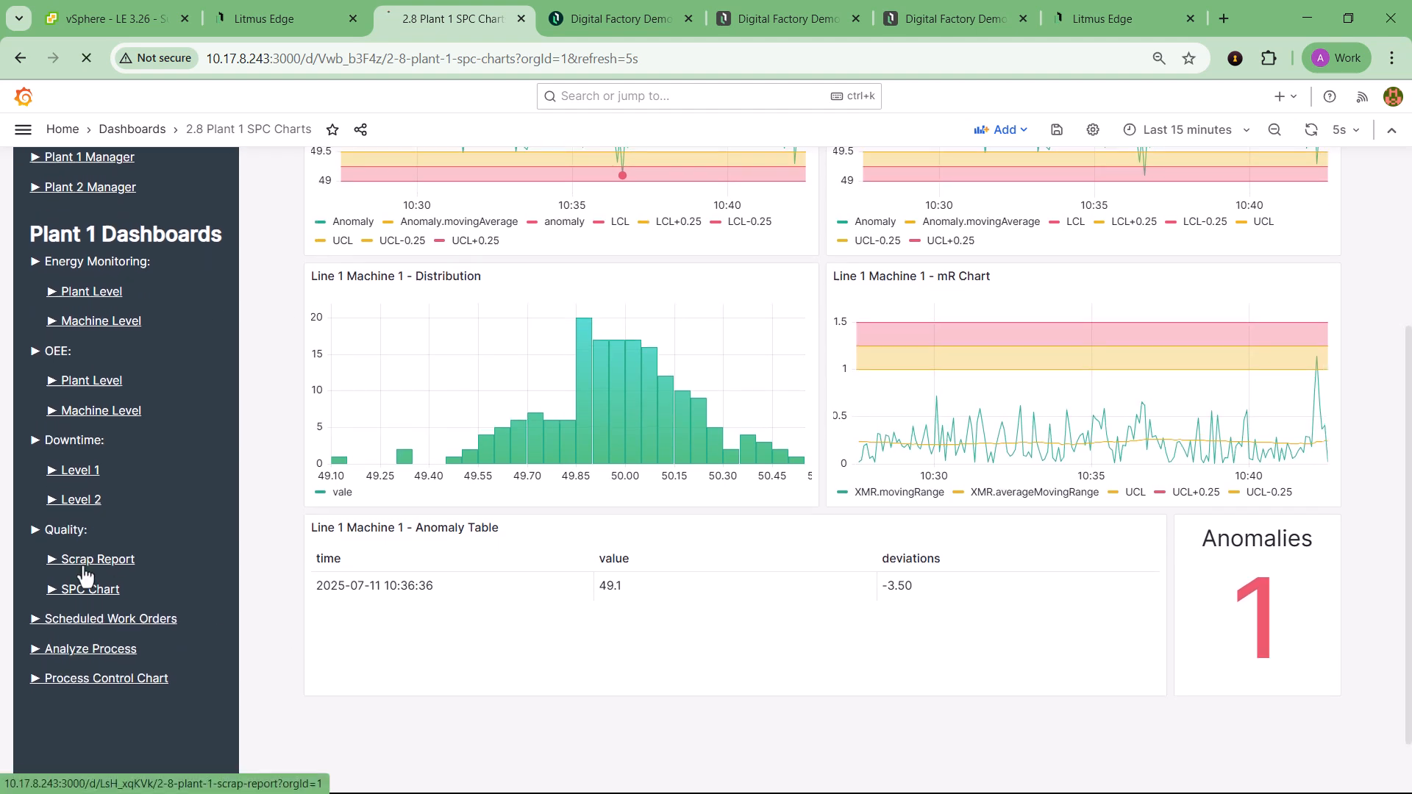
left_click(97, 559)
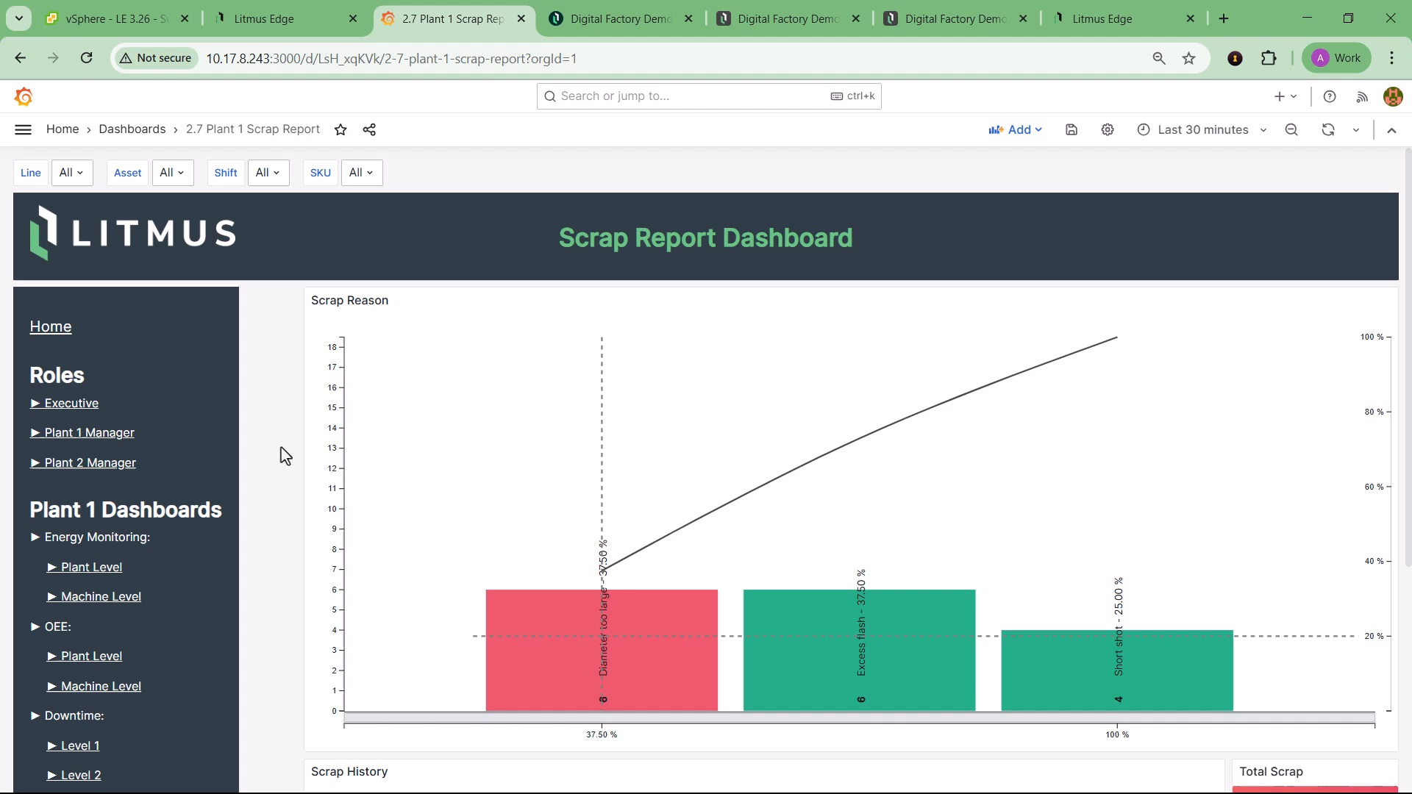
scroll("down", 3)
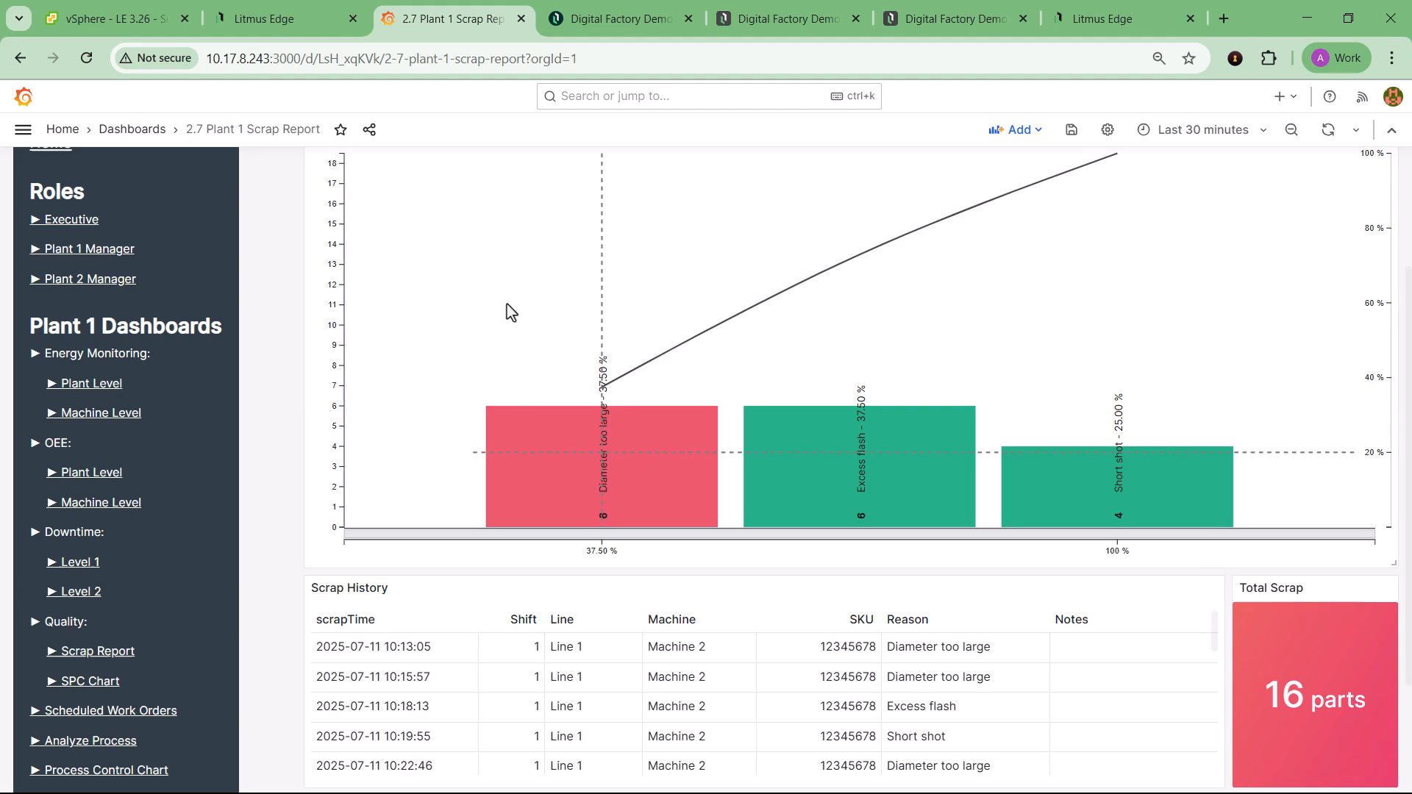
left_click(284, 18)
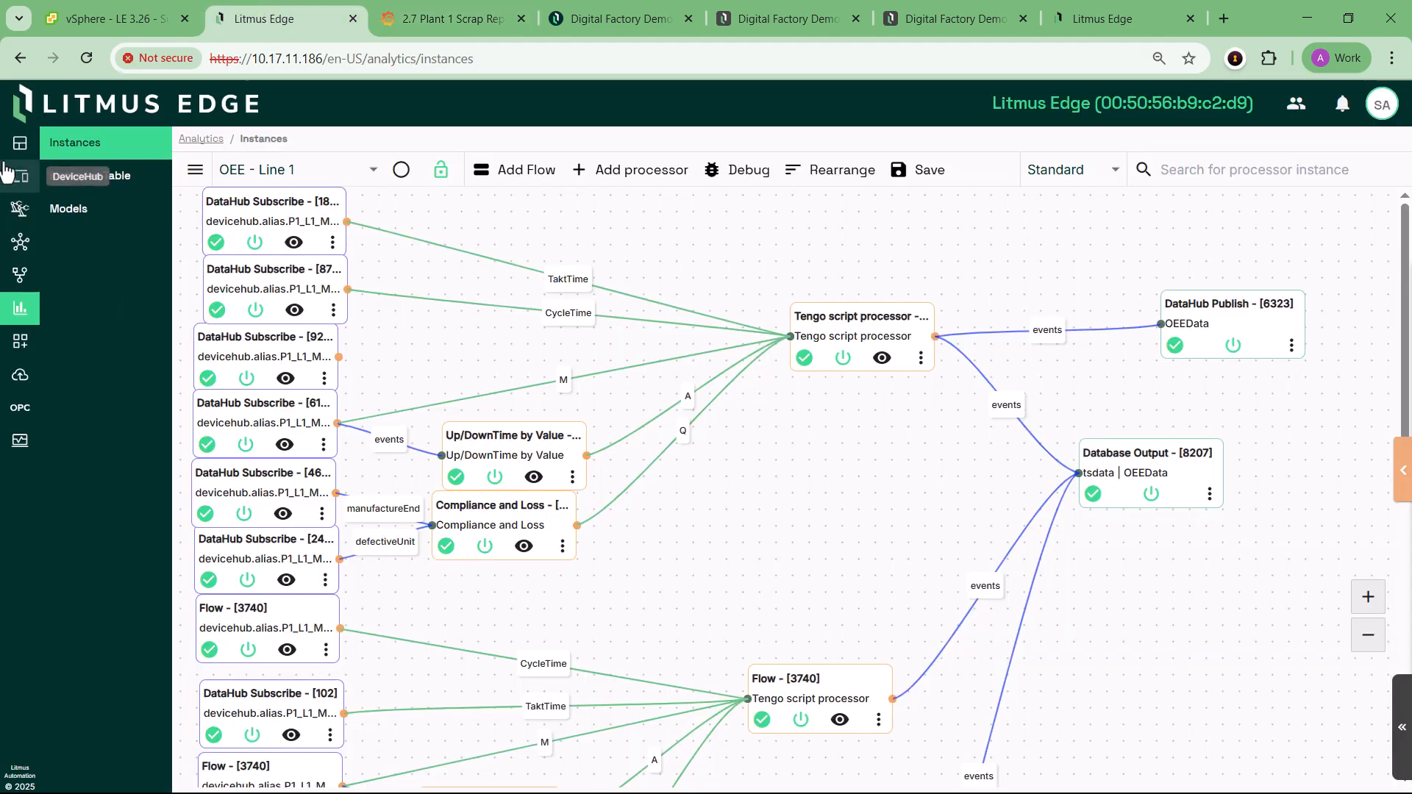